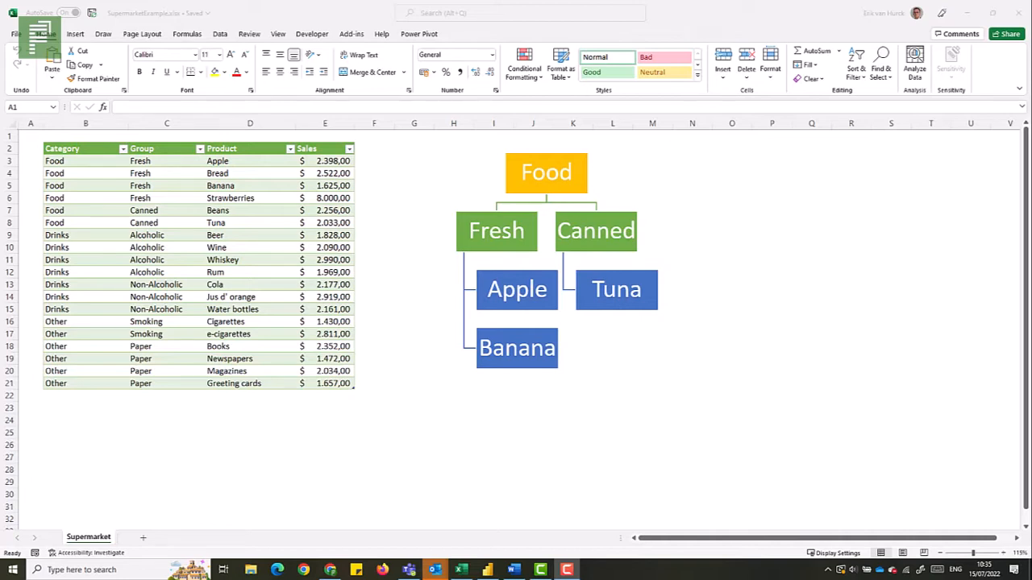
mouse_move(395, 245)
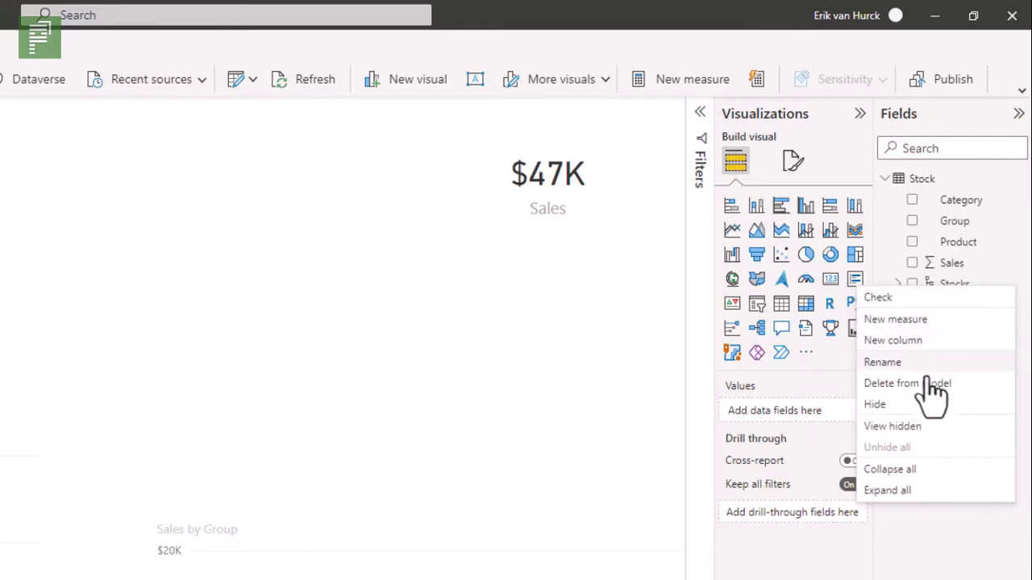
Delete the earlier hierarchy so Stock lists only Category, Group, Product and Sales
left_click(964, 378)
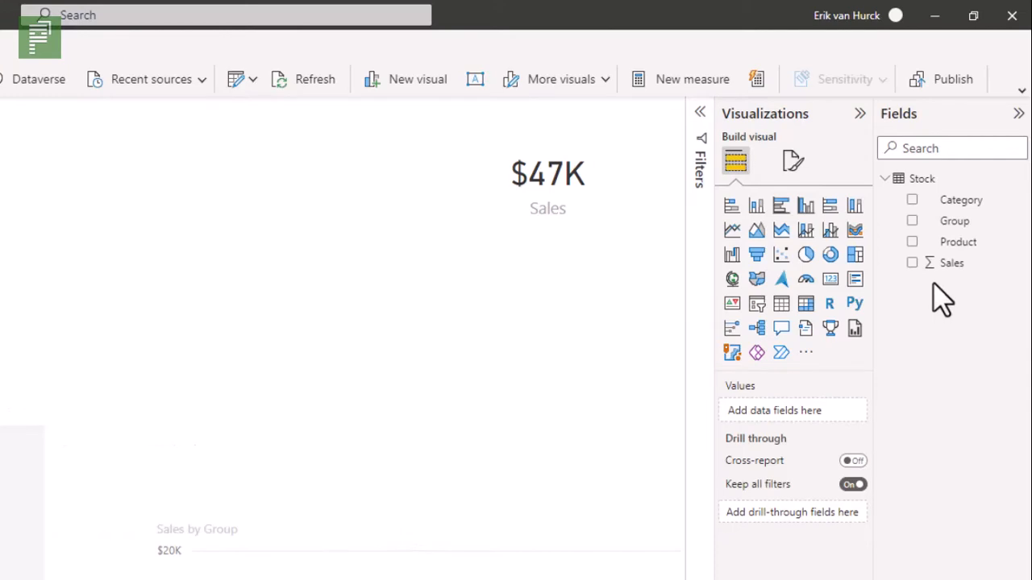
mouse_move(961, 200)
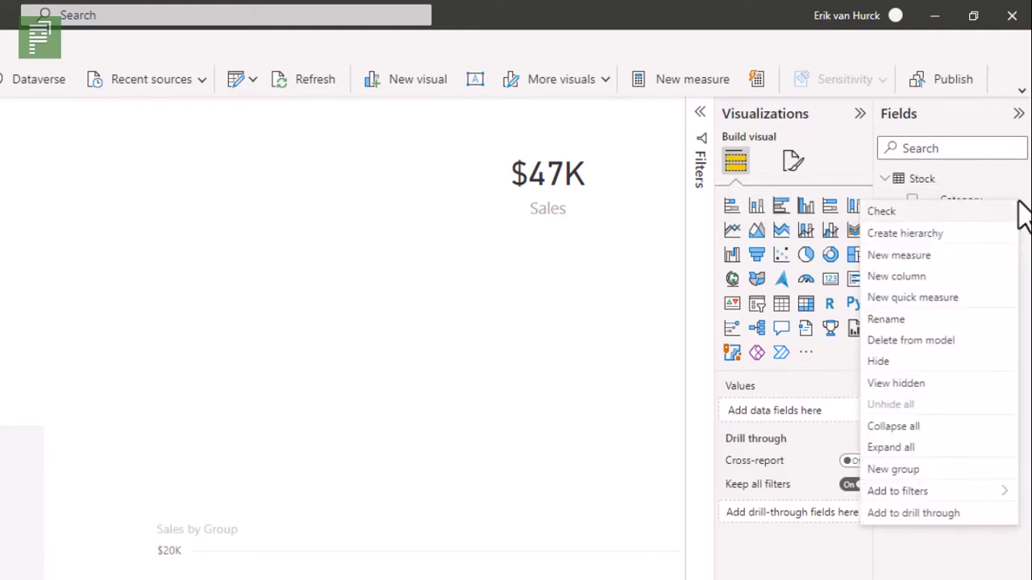
mouse_move(967, 241)
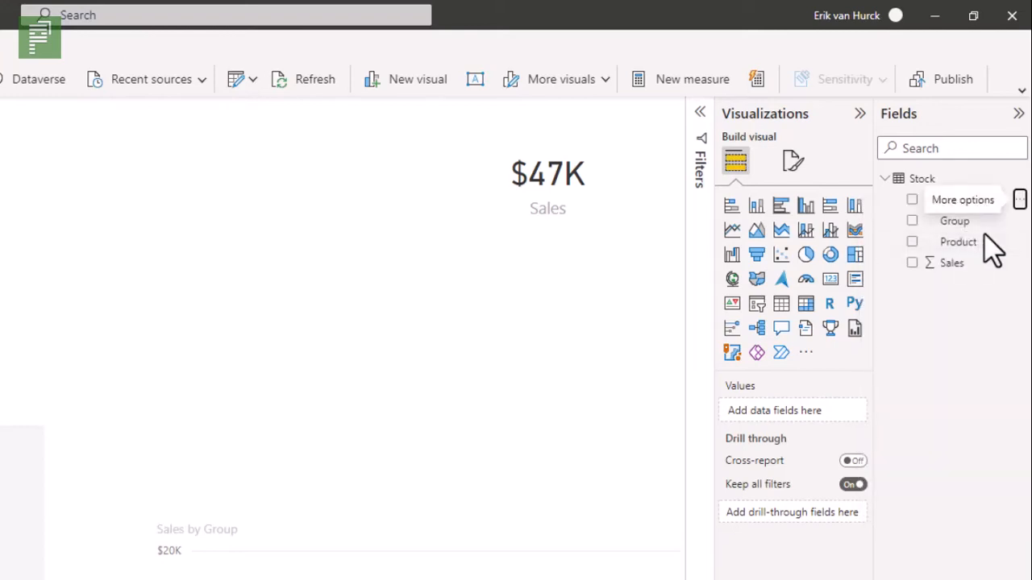
mouse_move(987, 309)
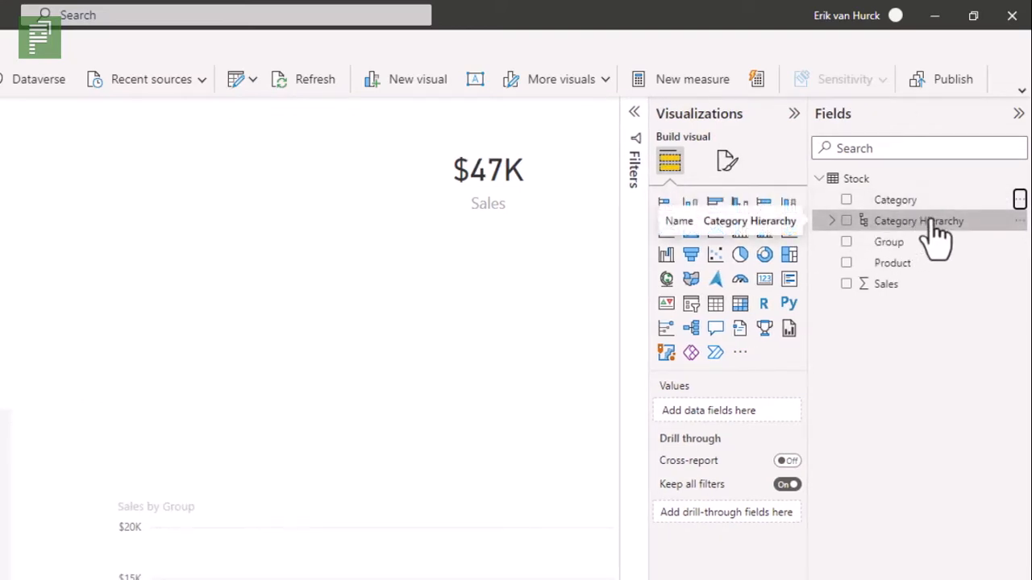
mouse_move(970, 234)
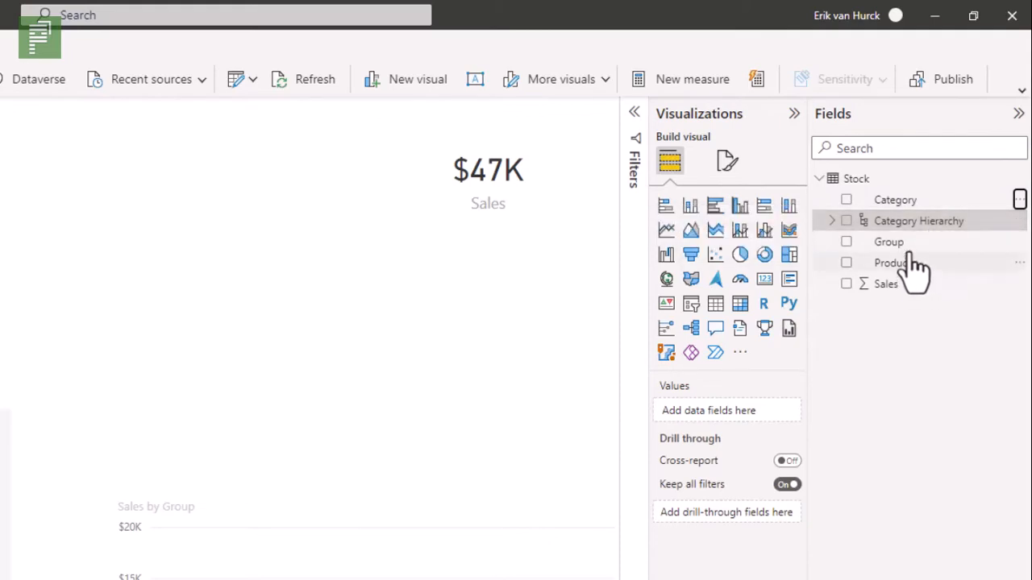
Expand the new Category Hierarchy to reveal its Category level
left_click(831, 220)
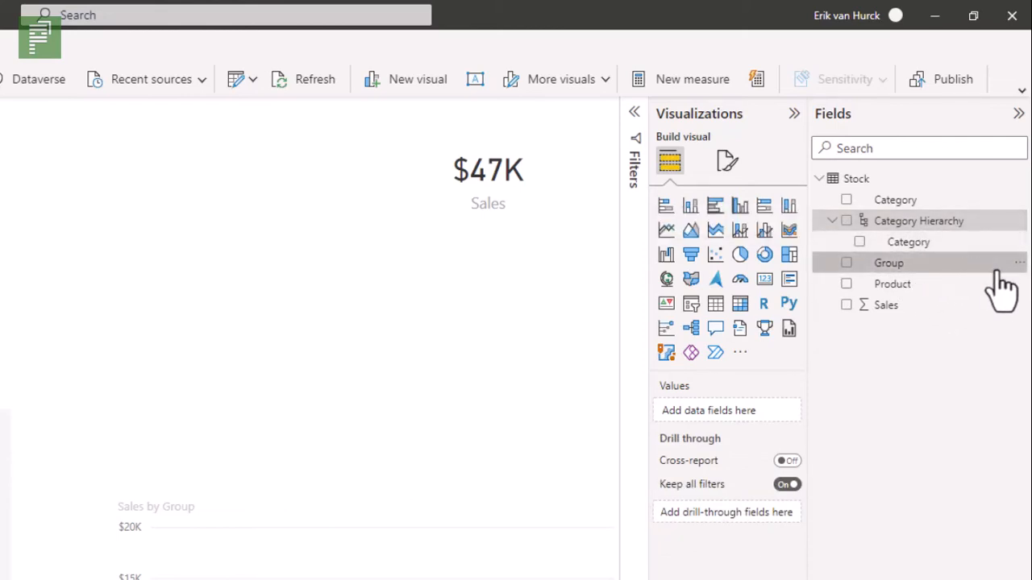
mouse_move(1013, 282)
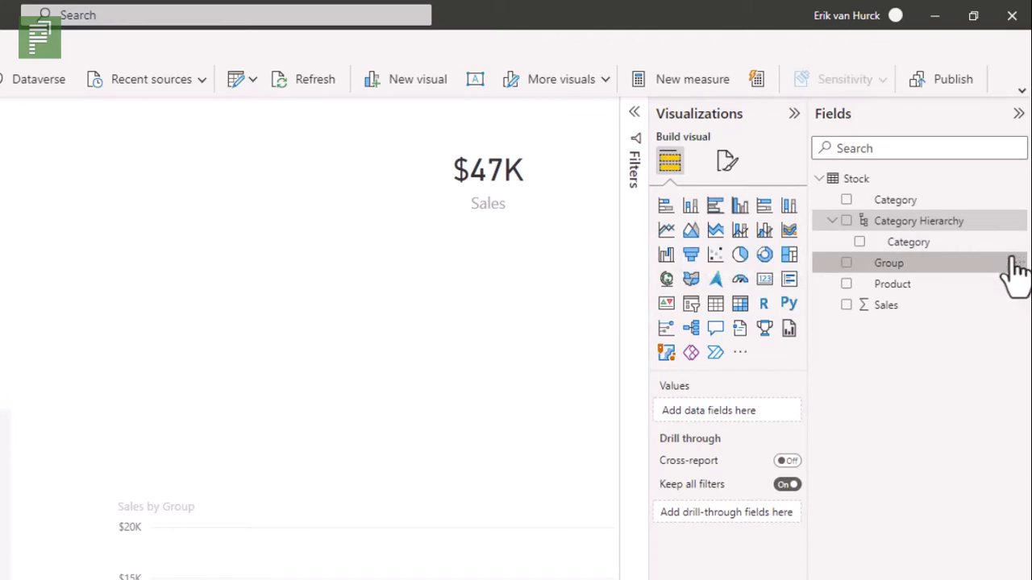
Add Group as the second level of Category Hierarchy via its field actions
right_click(889, 263)
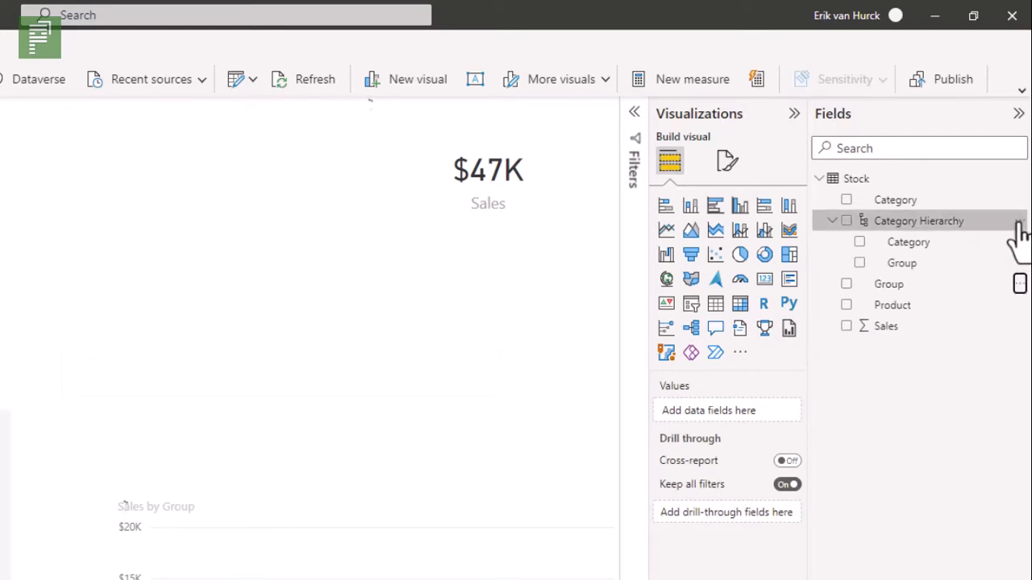
Bring up Category Hierarchy's actions to rename it to Stocks
right_click(918, 219)
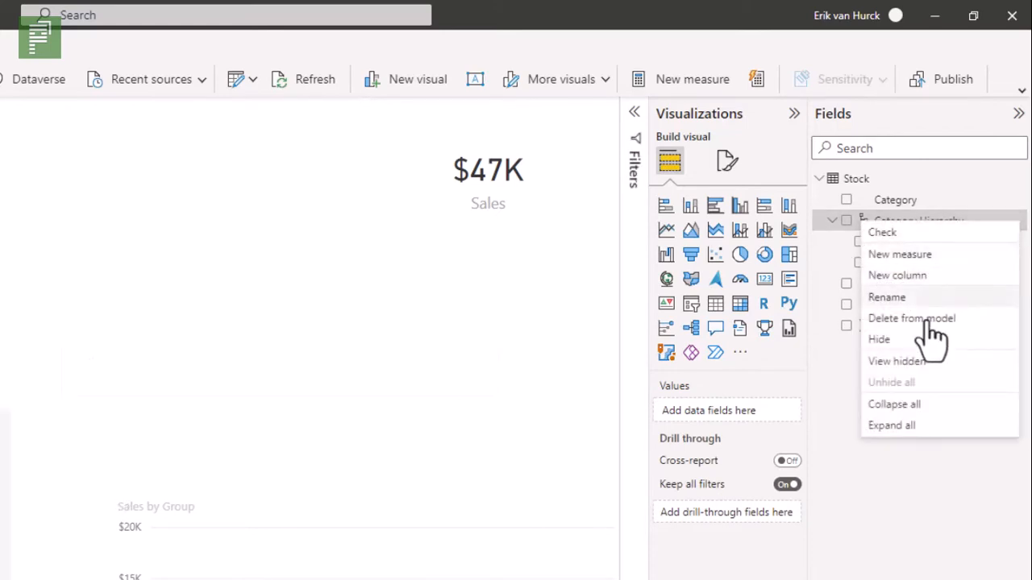
mouse_move(890, 382)
type("Stocks")
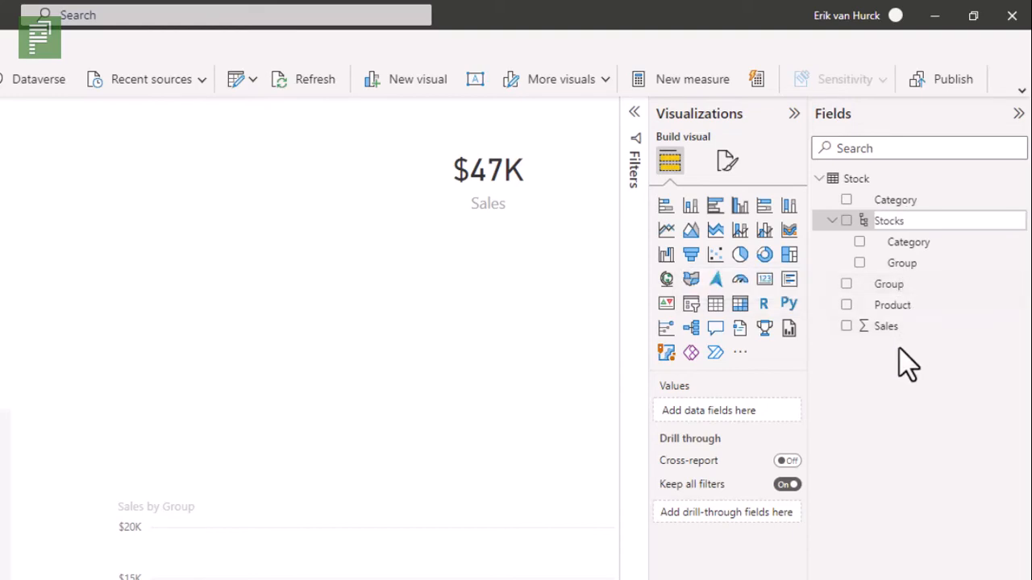
mouse_move(909, 298)
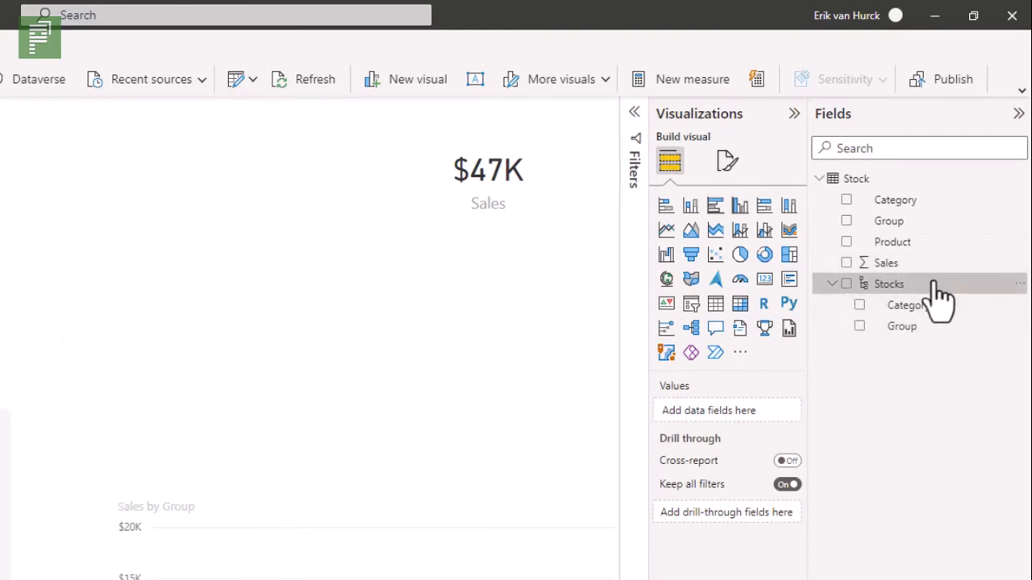
mouse_move(1022, 256)
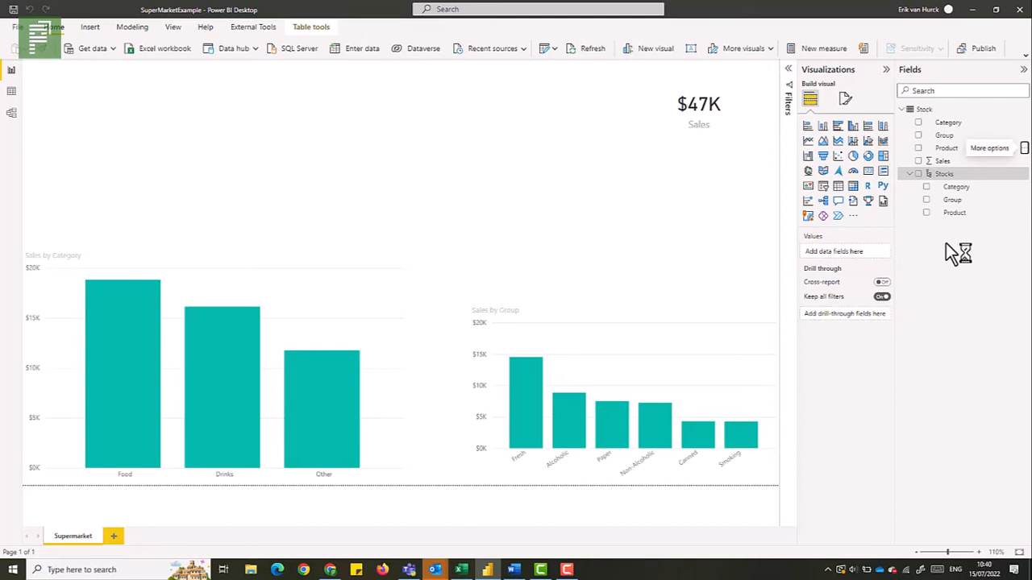
mouse_move(964, 226)
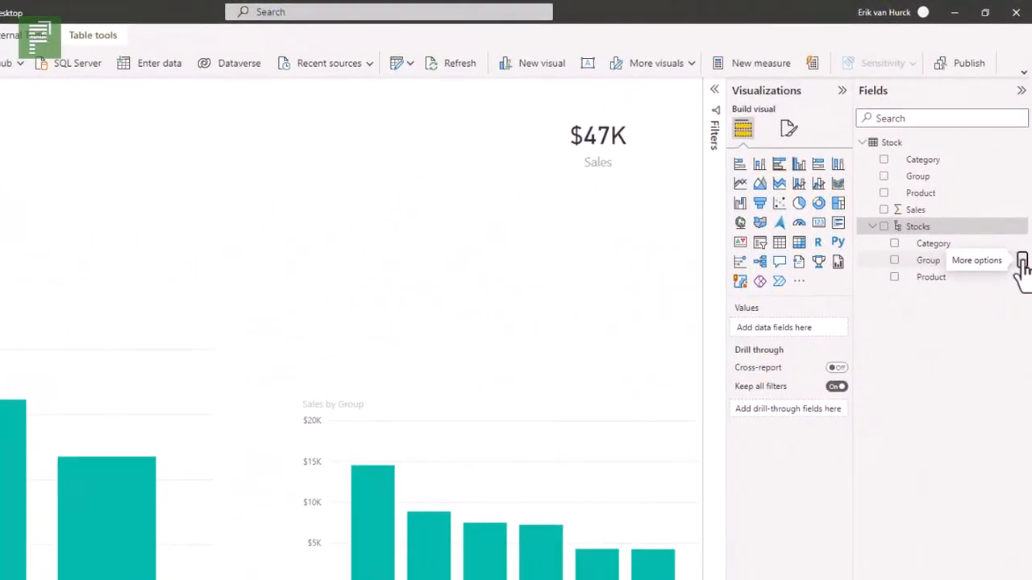
Keep Product as the third Stocks level by cancelling its deletion, then review Group's actions
left_click(1022, 260)
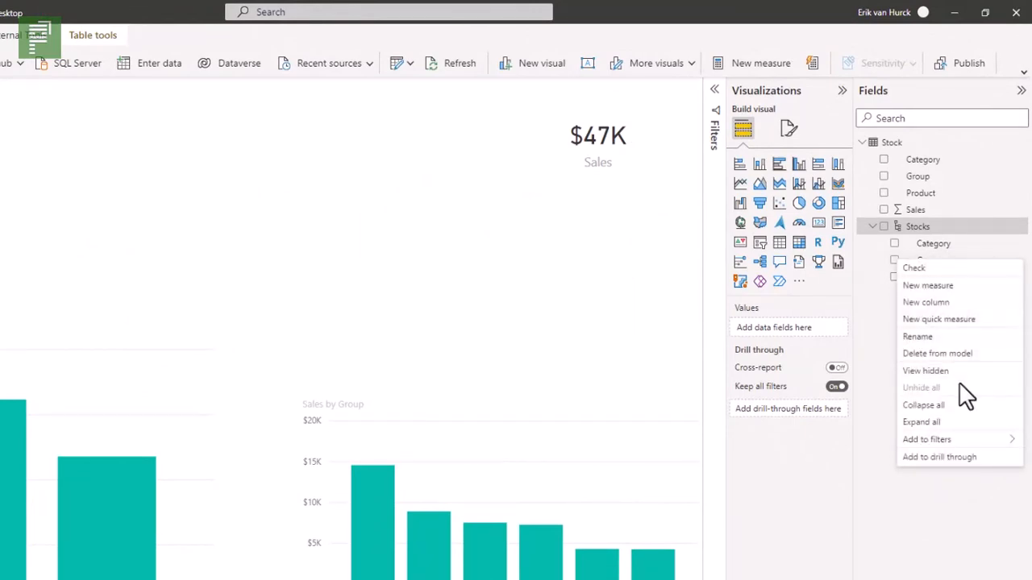
mouse_move(964, 403)
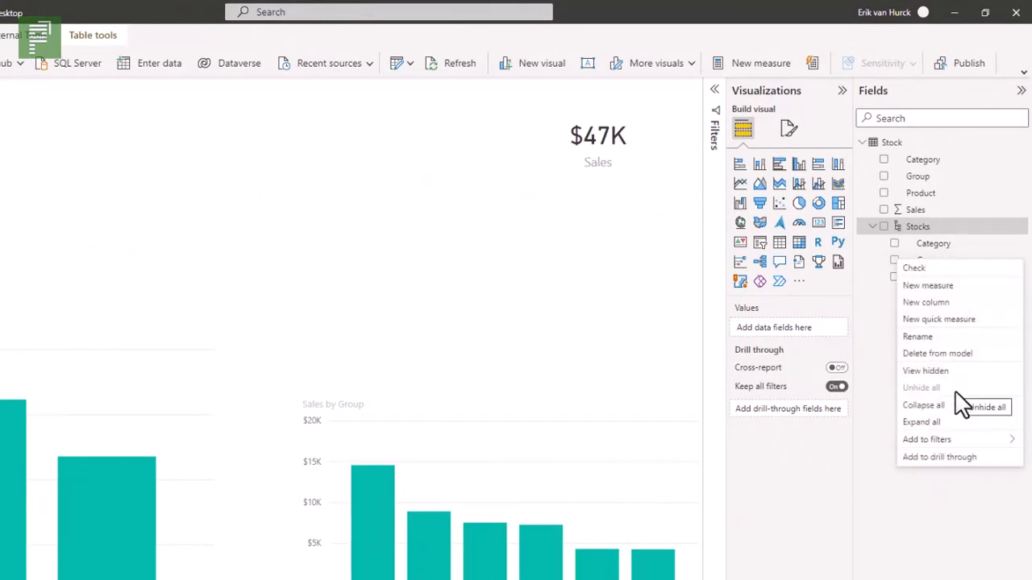
mouse_move(919, 438)
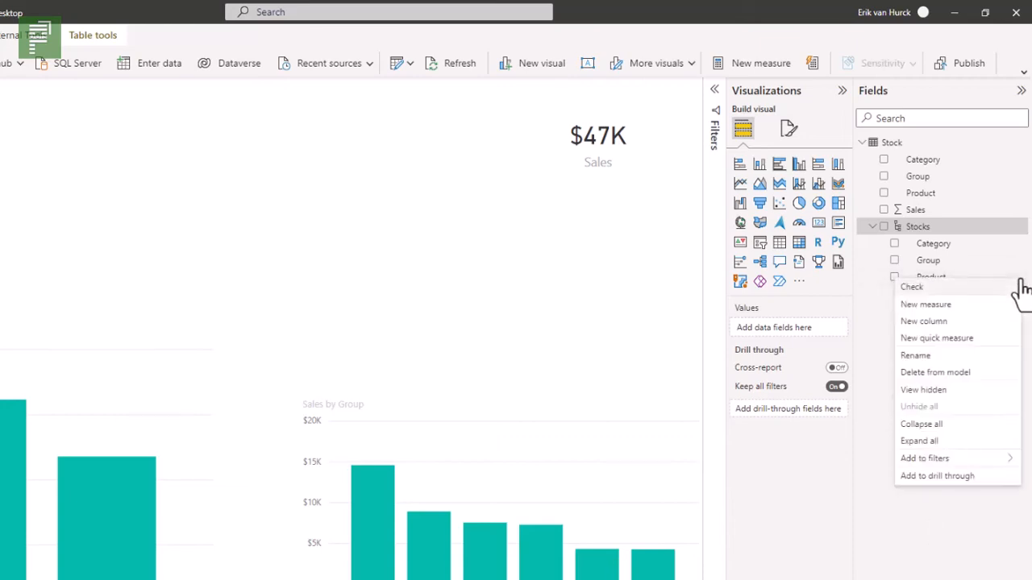
mouse_move(964, 371)
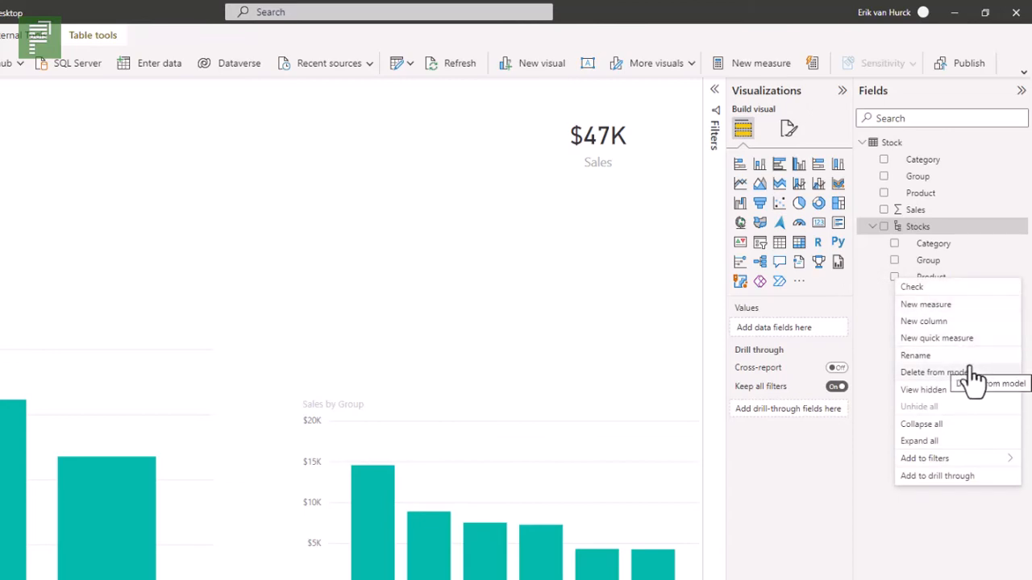
mouse_move(951, 395)
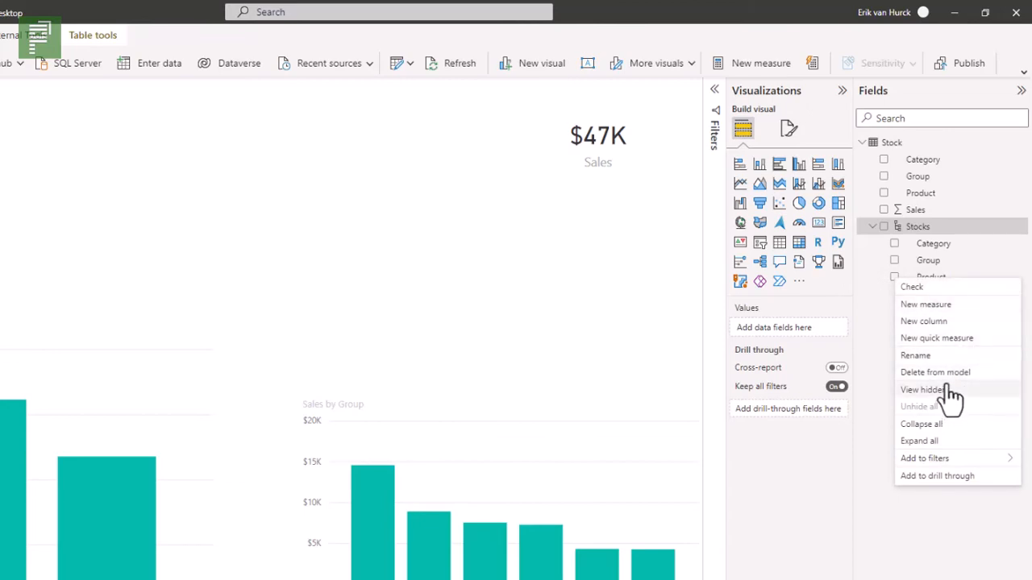
left_click(935, 370)
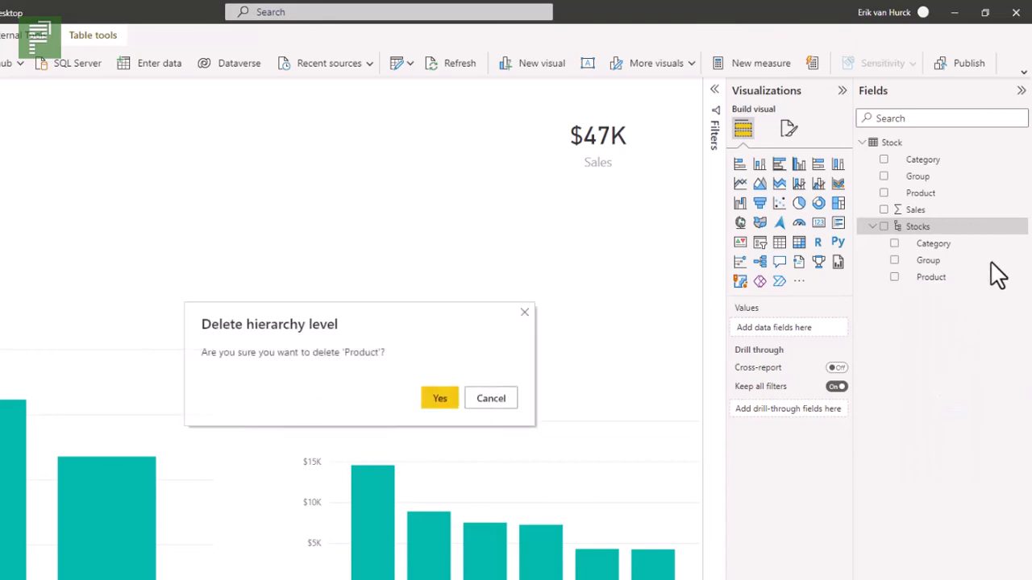
left_click(439, 397)
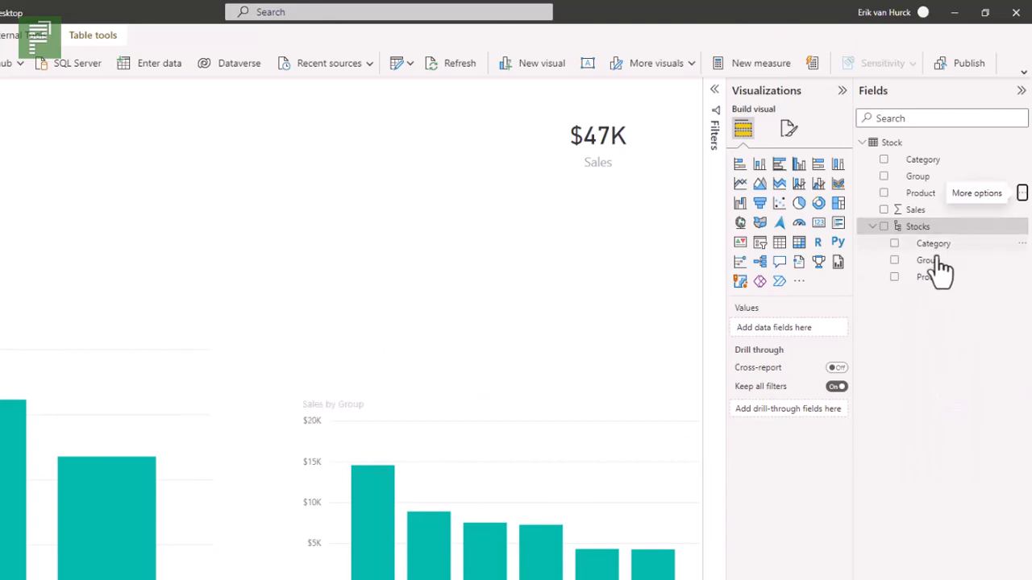
right_click(934, 243)
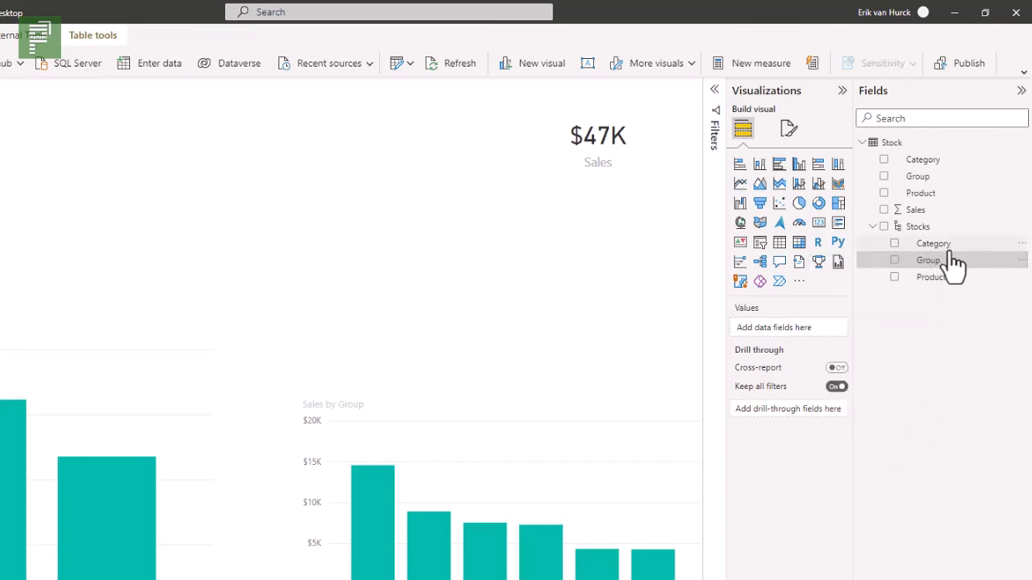
mouse_move(954, 287)
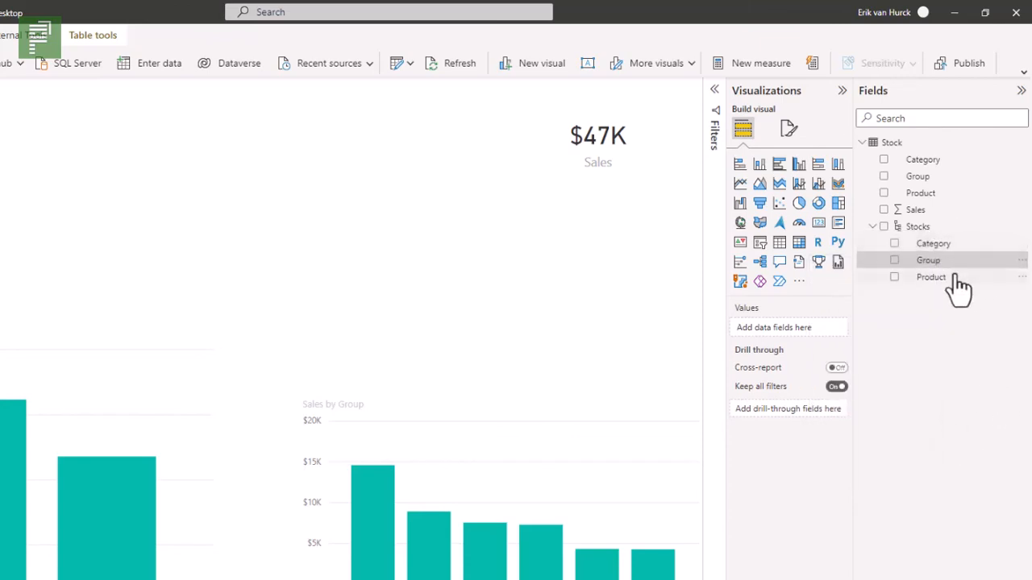
mouse_move(932, 277)
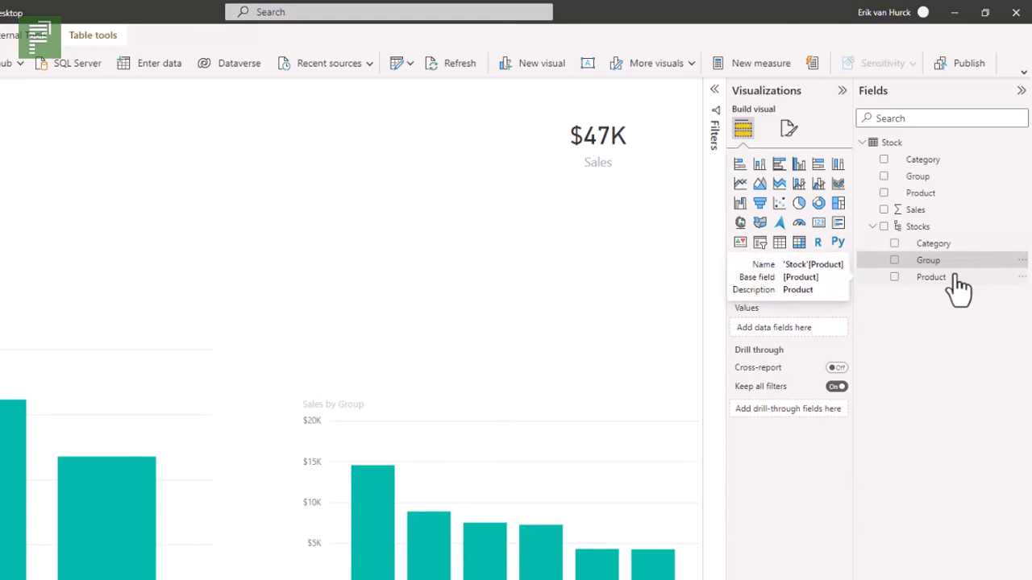